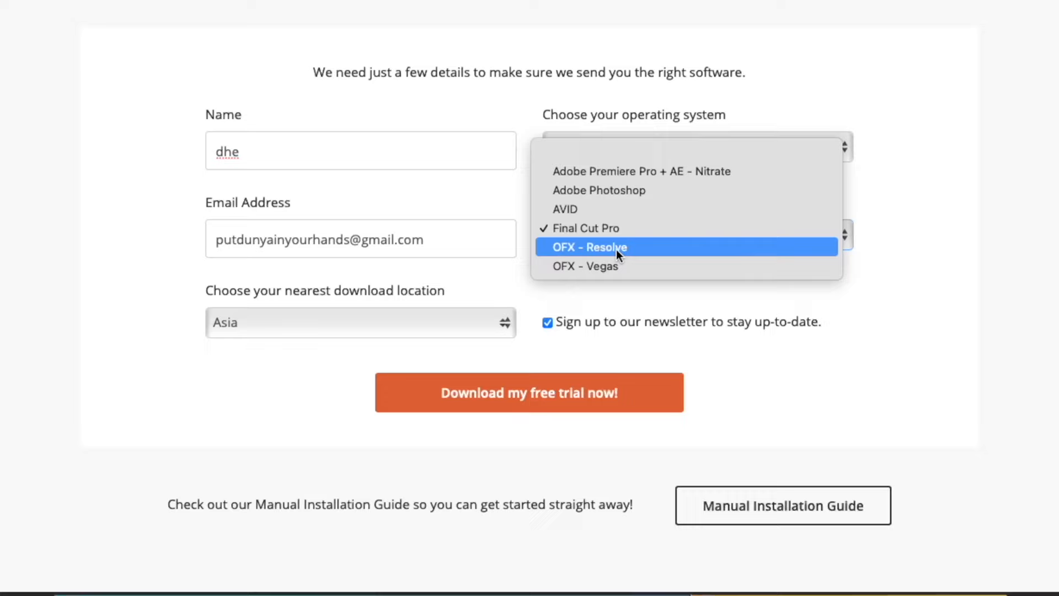
mouse_move(640, 171)
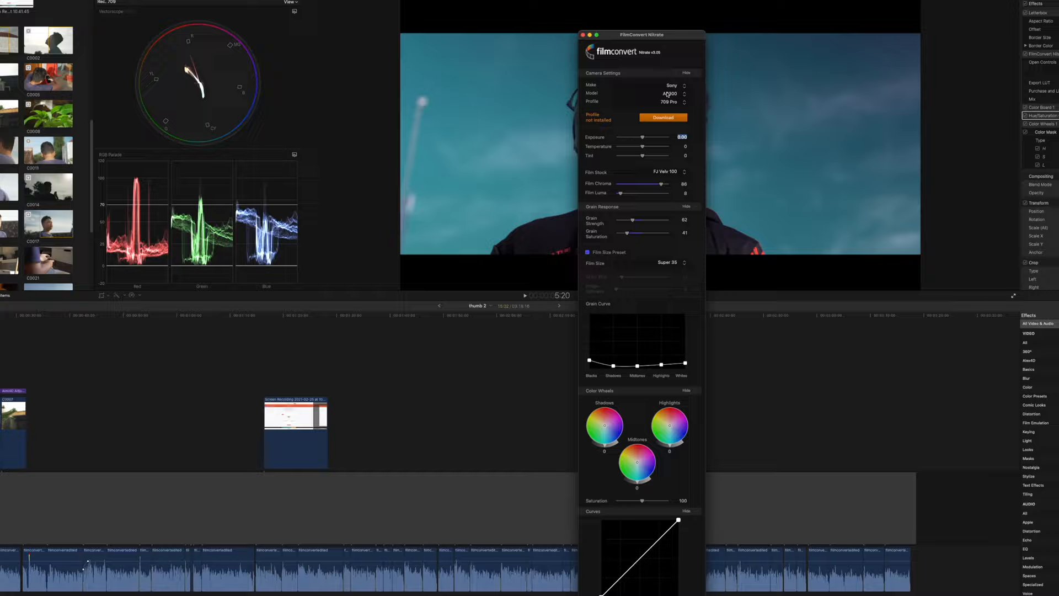
Bring up the FilmConvert Nitrate controls window for the selected clip.
left_click(583, 34)
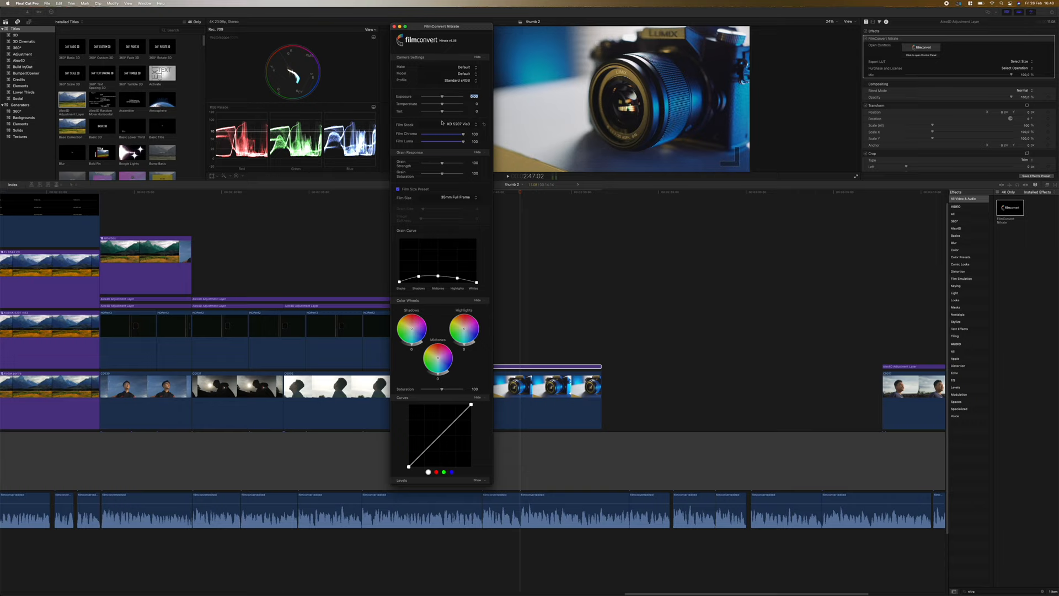
Set the Nitrate camera make to Sony with the Cine 4 Pro profile.
left_click(465, 67)
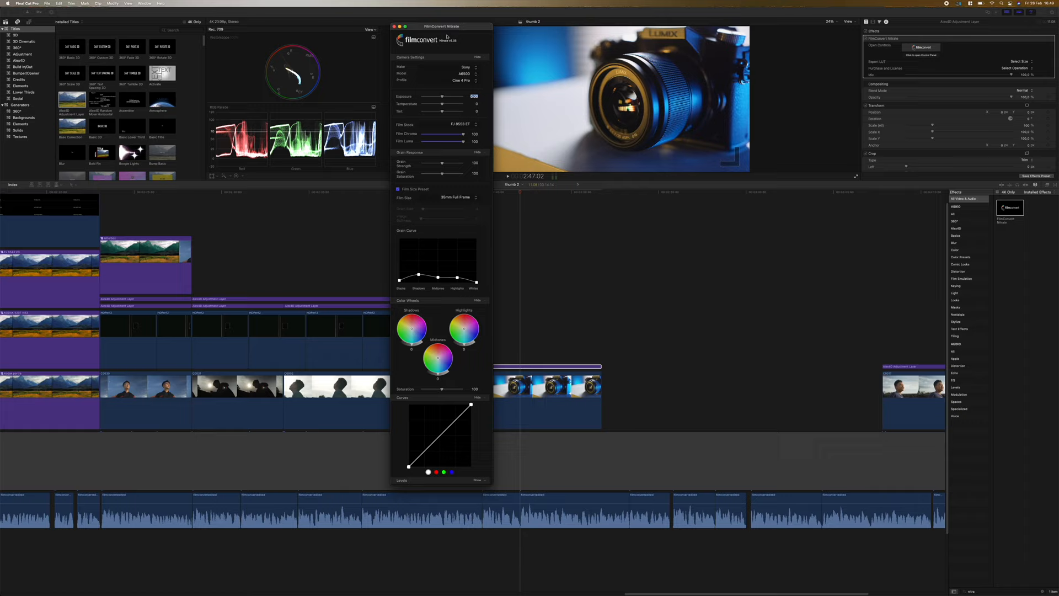